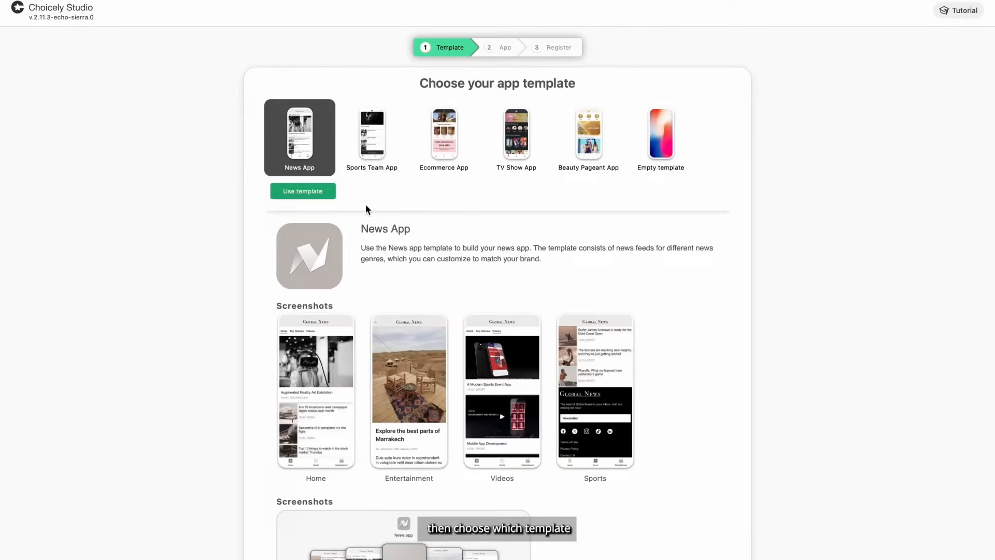
Browse the Ecommerce and Empty templates and build the new app from the Empty template
{"action": "left_click", "coordinate": [443, 134]}
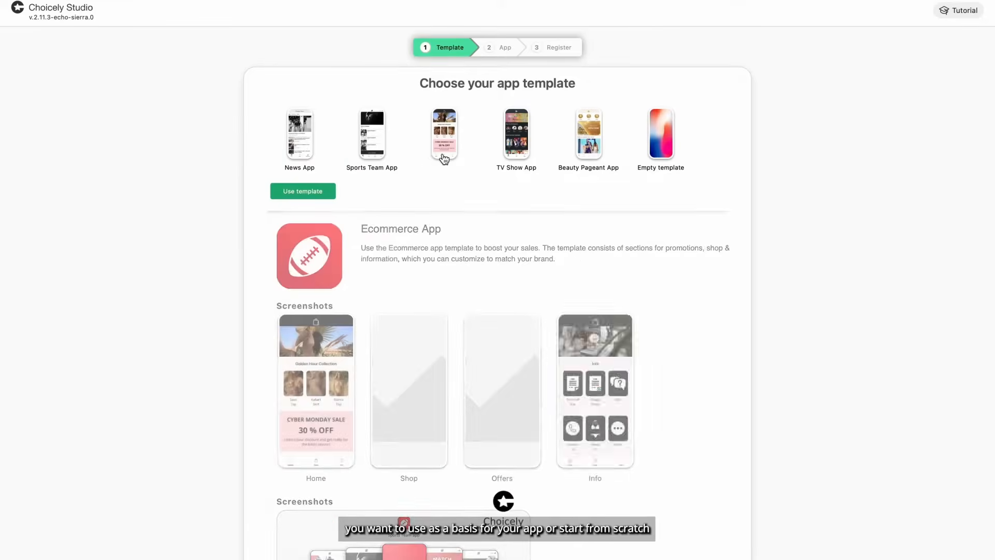
{"action": "left_click", "coordinate": [660, 135]}
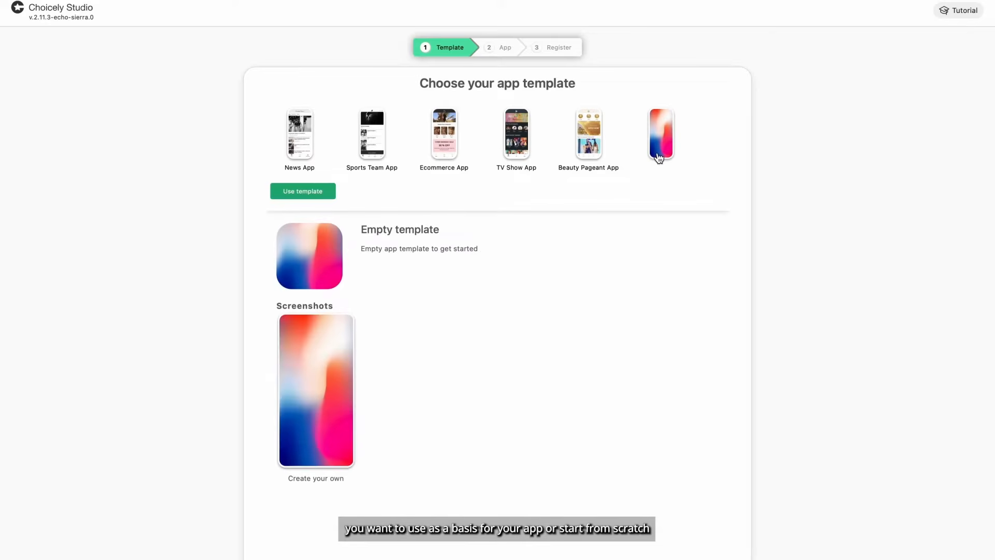
{"action": "left_click", "coordinate": [303, 191]}
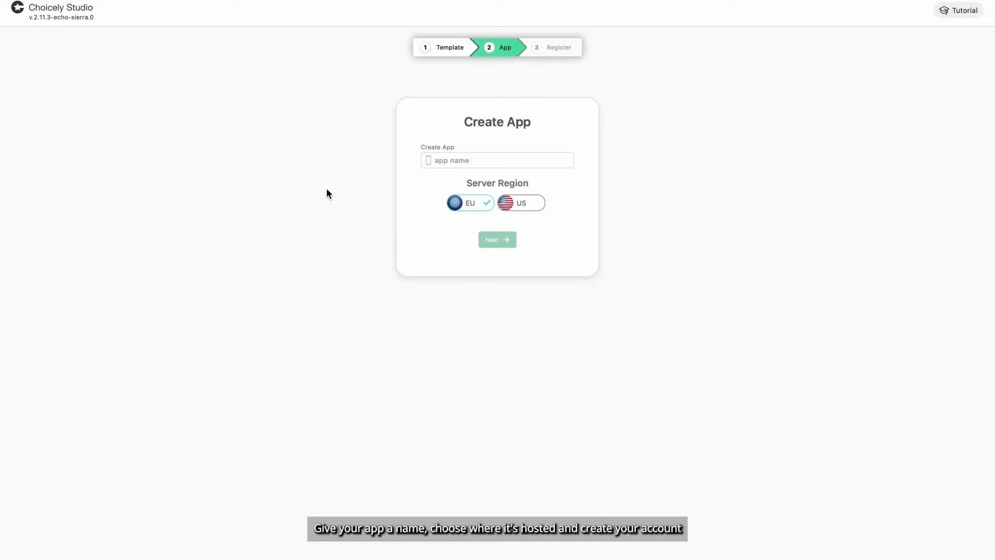
Name the app MyFirstApp, keeping the EU server region
{"action": "type", "text": "MyFirstApp"}
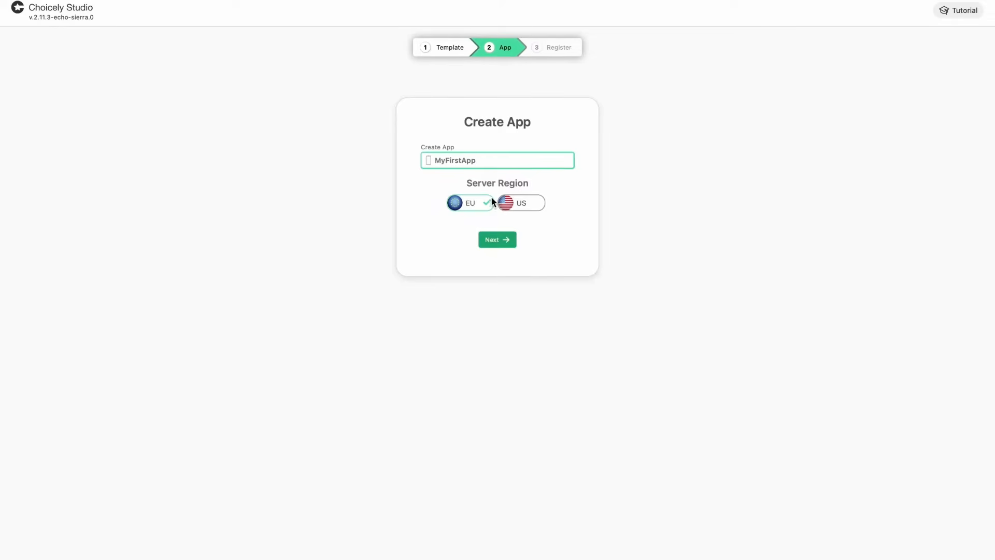
{"action": "left_click", "coordinate": [497, 239]}
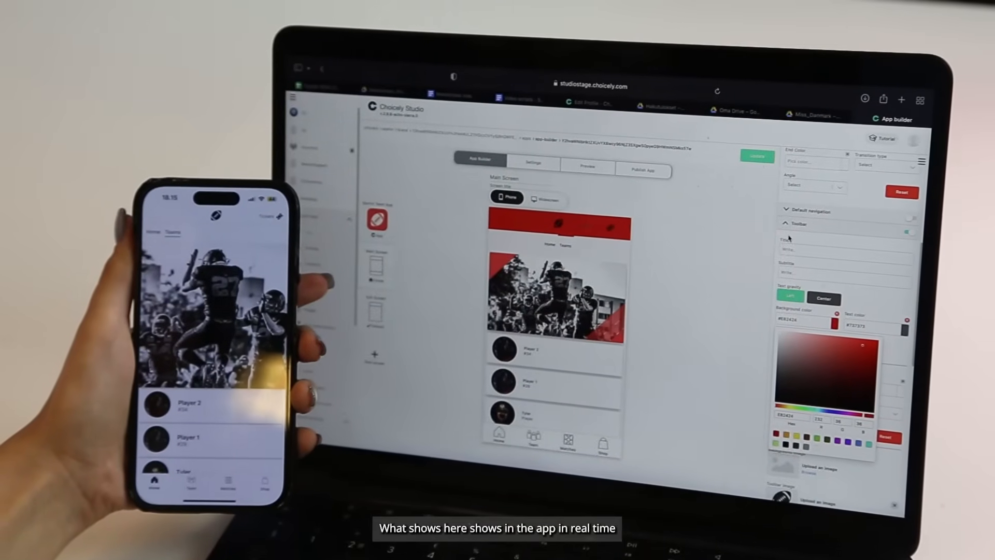
Finish creating the app so the builder shows its blank Main Screen
{"action": "left_click", "coordinate": [757, 157]}
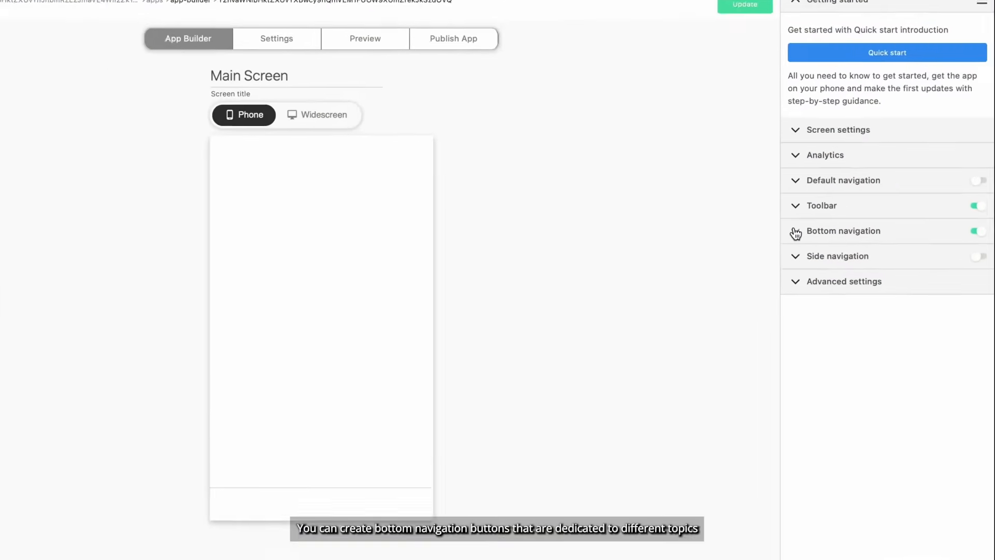
Add Home, Vote and Shop items to the bottom navigation
{"action": "left_click", "coordinate": [843, 230]}
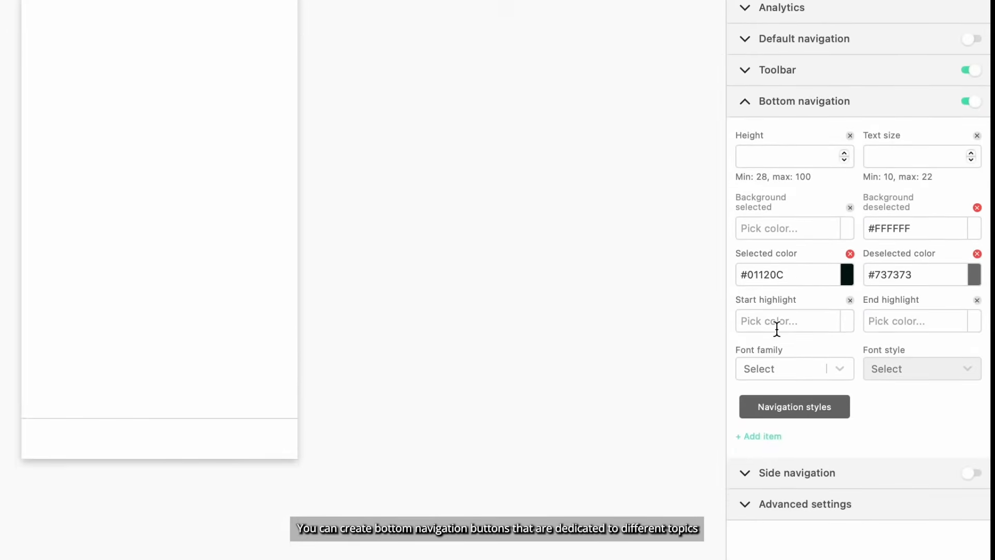
{"action": "left_click", "coordinate": [759, 436]}
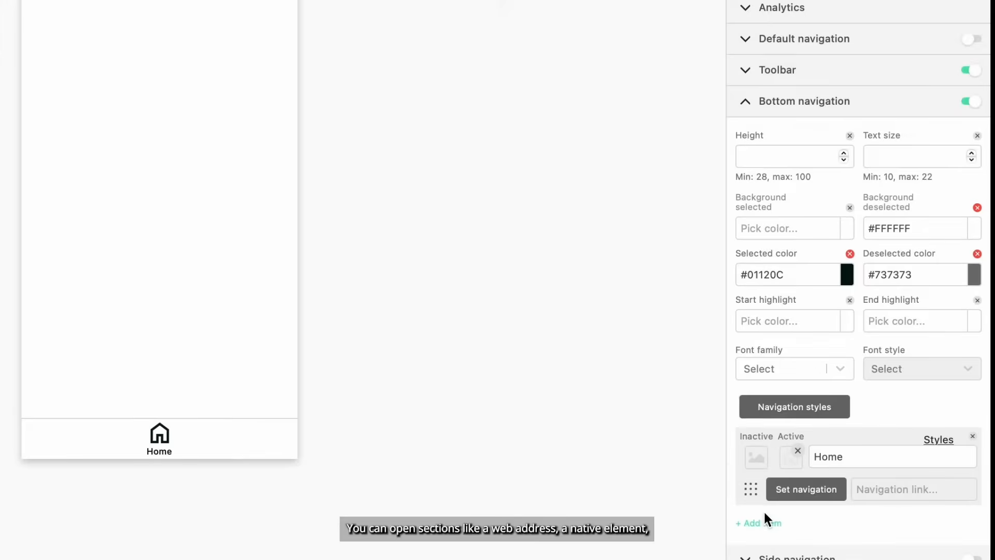
{"action": "left_click", "coordinate": [759, 523]}
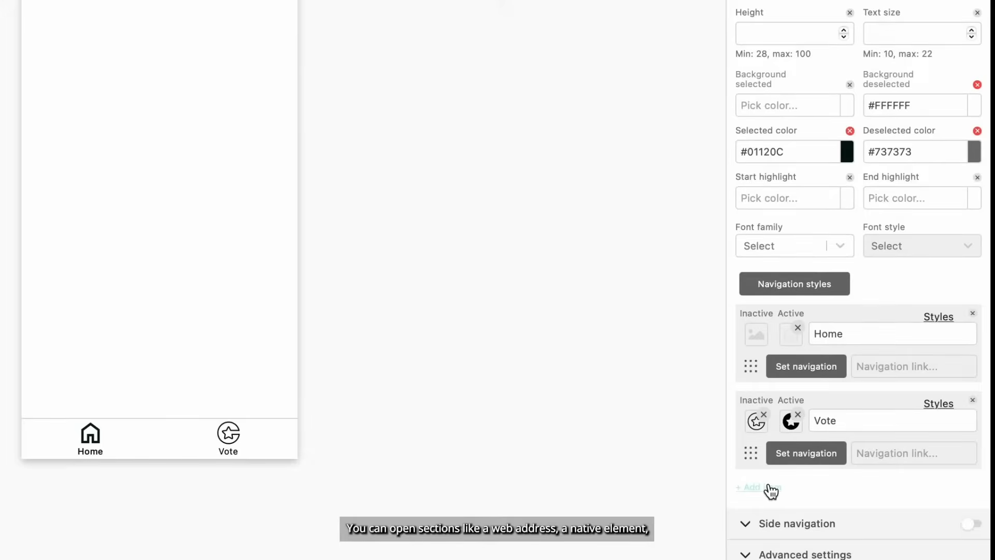
{"action": "left_click", "coordinate": [748, 487]}
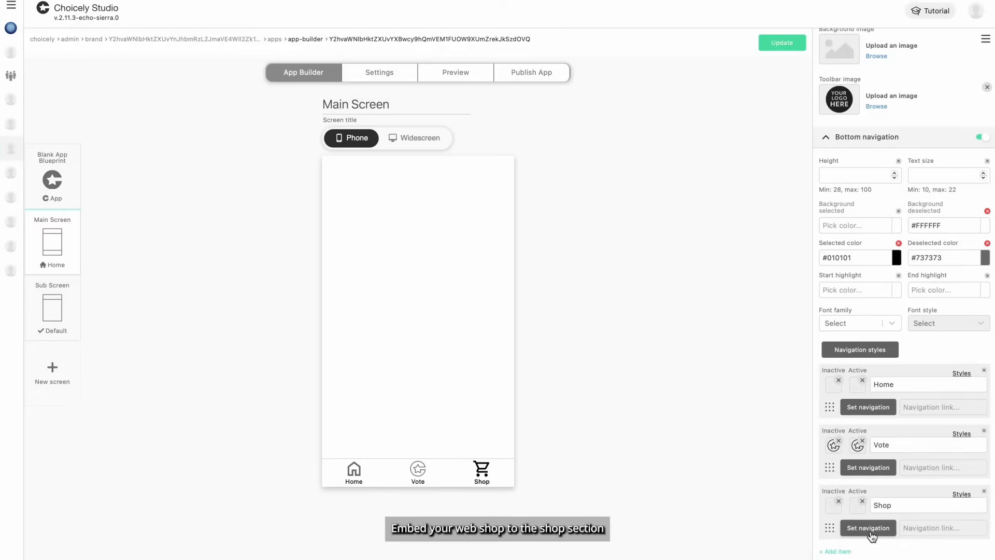
{"action": "left_click", "coordinate": [867, 528]}
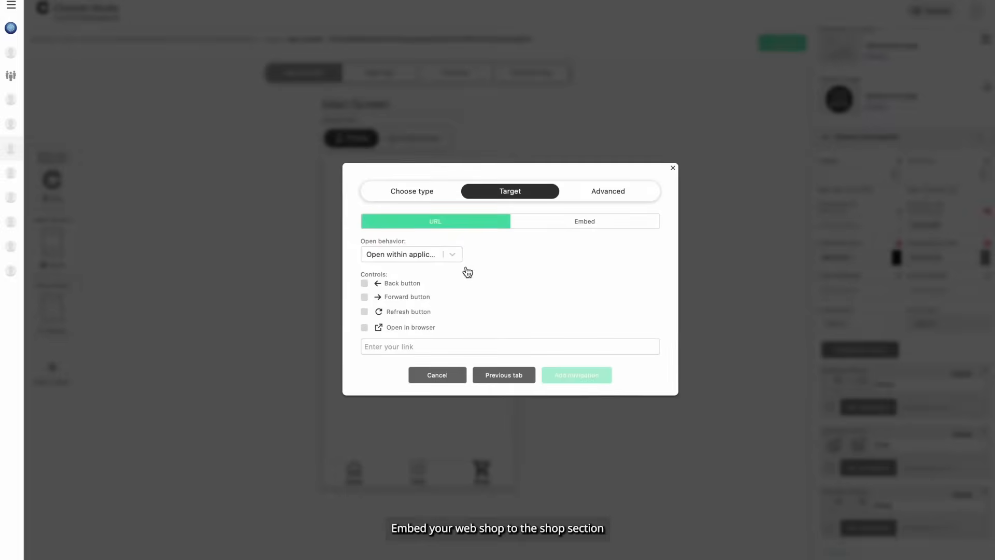
{"action": "type", "text": "https://shop.aftv.co.uk"}
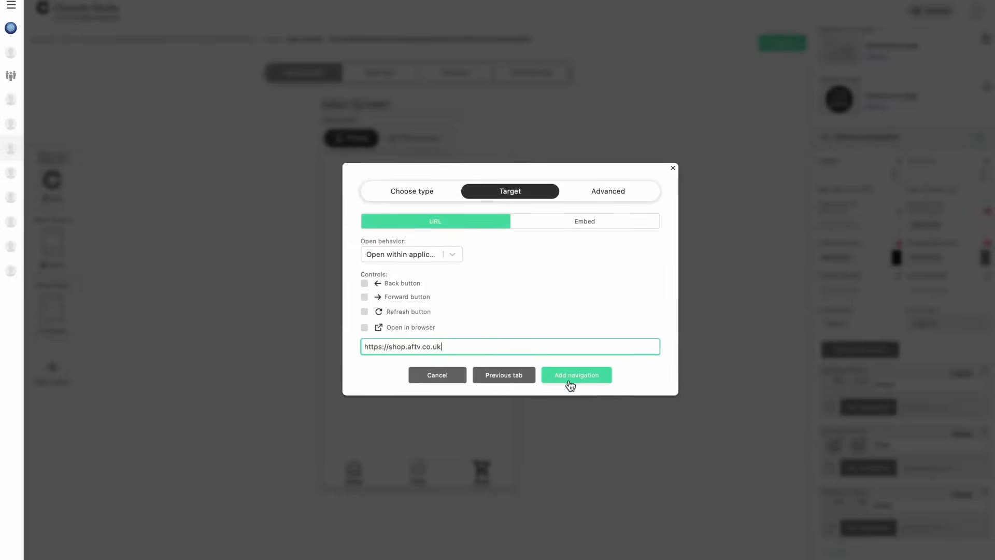
{"action": "left_click", "coordinate": [575, 374]}
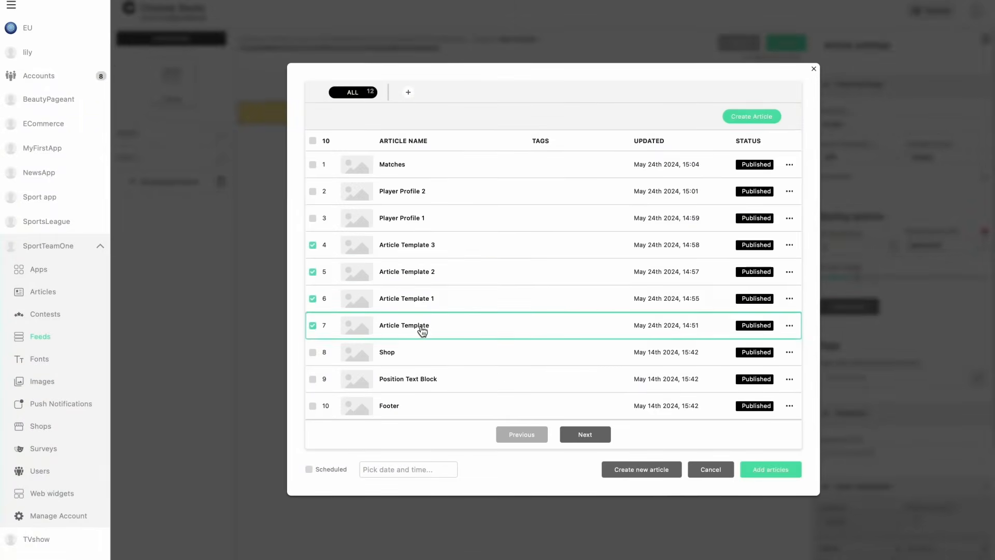
Add the article templates to the Home feed and link that feed to the navigation button
{"action": "left_click", "coordinate": [770, 468]}
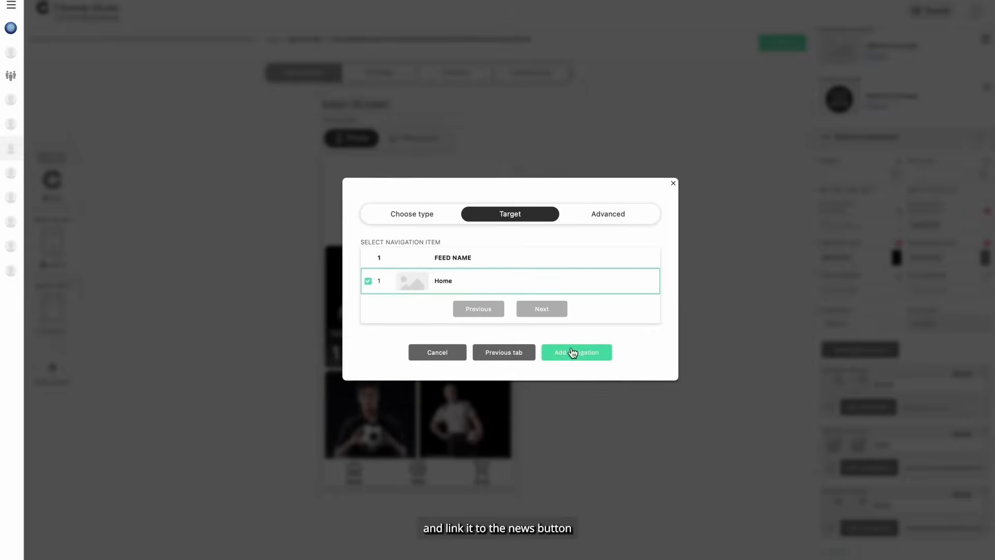
{"action": "left_click", "coordinate": [575, 352]}
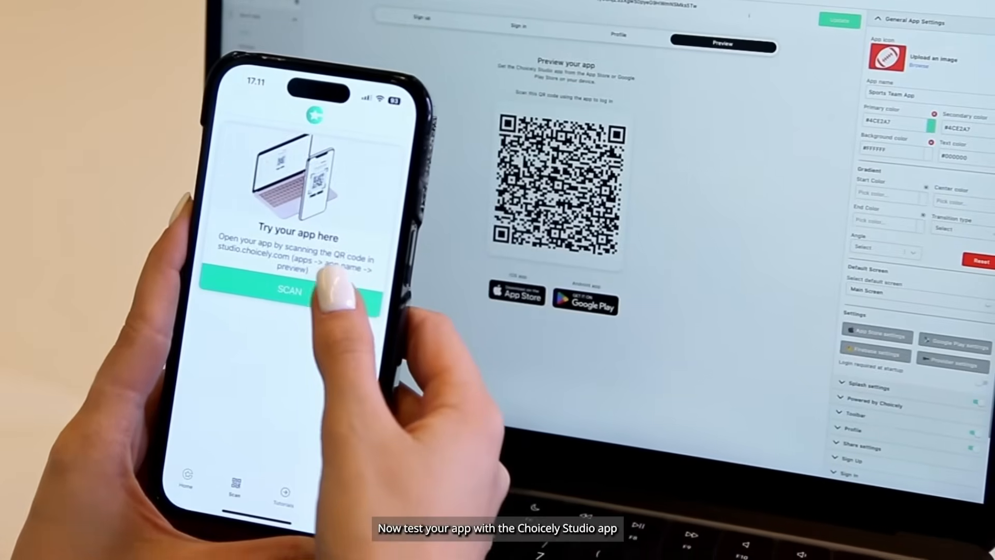
Scan the preview QR code with the Choicely Studio phone app
{"action": "left_click", "coordinate": [289, 291]}
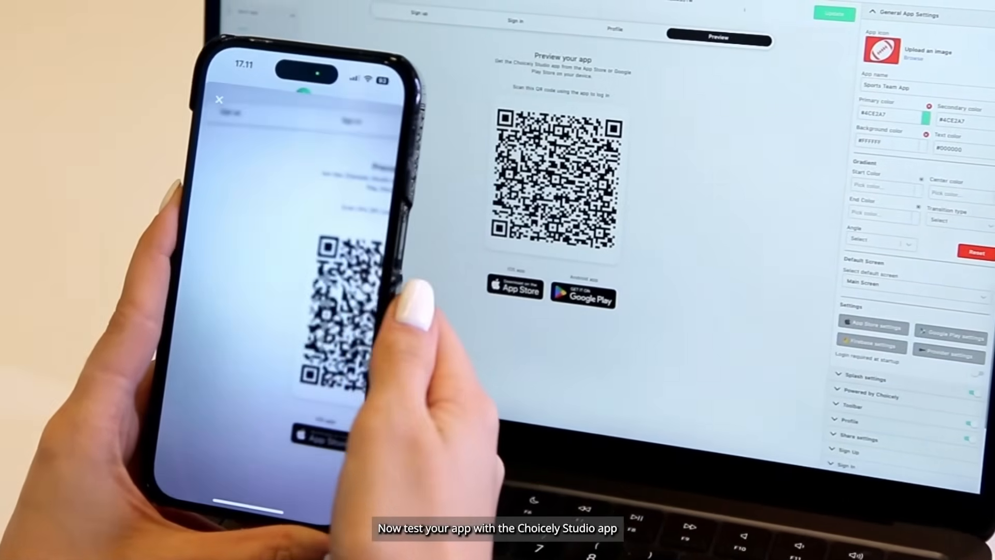